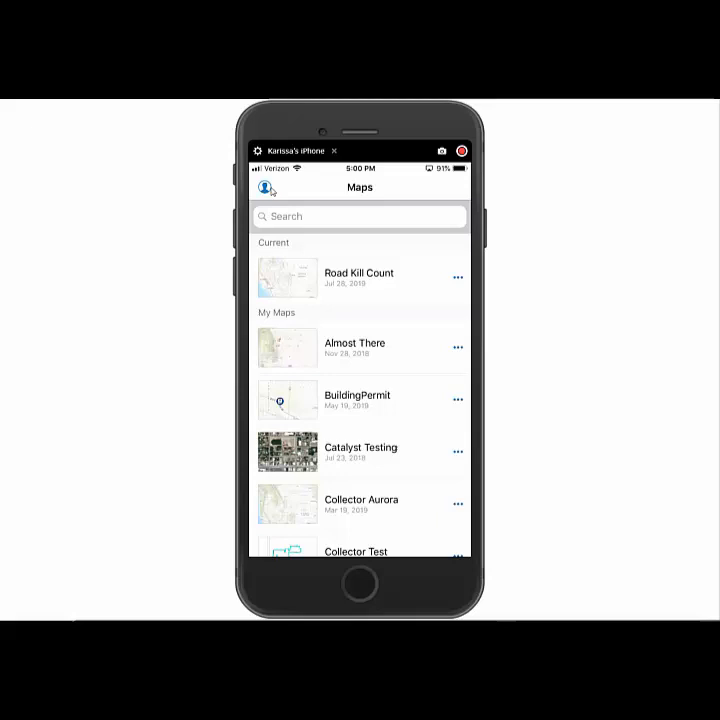
Reach the Location Profiles list, which holds only the Default profile
{"action": "left_click", "coordinate": [266, 188]}
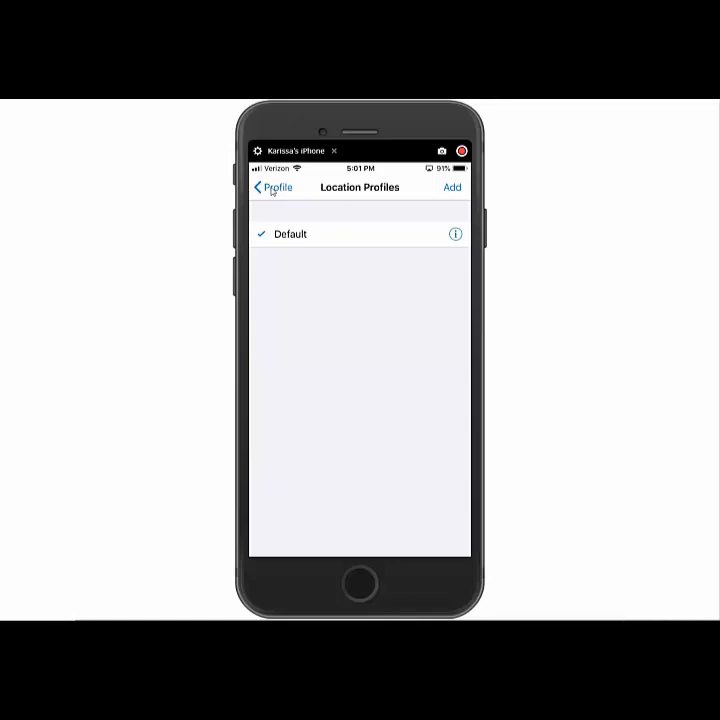
Add a new location profile and choose NAD 1983 2011 as its GNSS coordinate system
{"action": "left_click", "coordinate": [452, 188]}
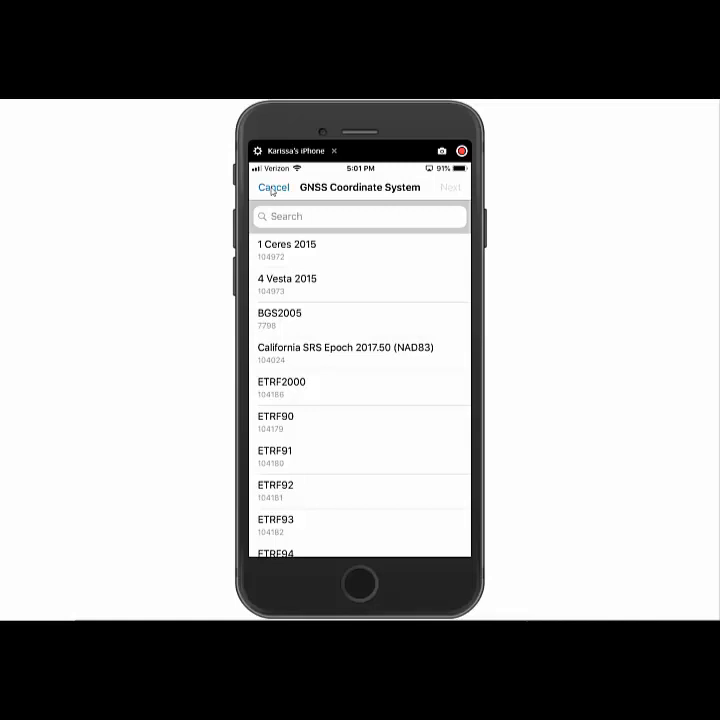
{"action": "left_click", "coordinate": [340, 216]}
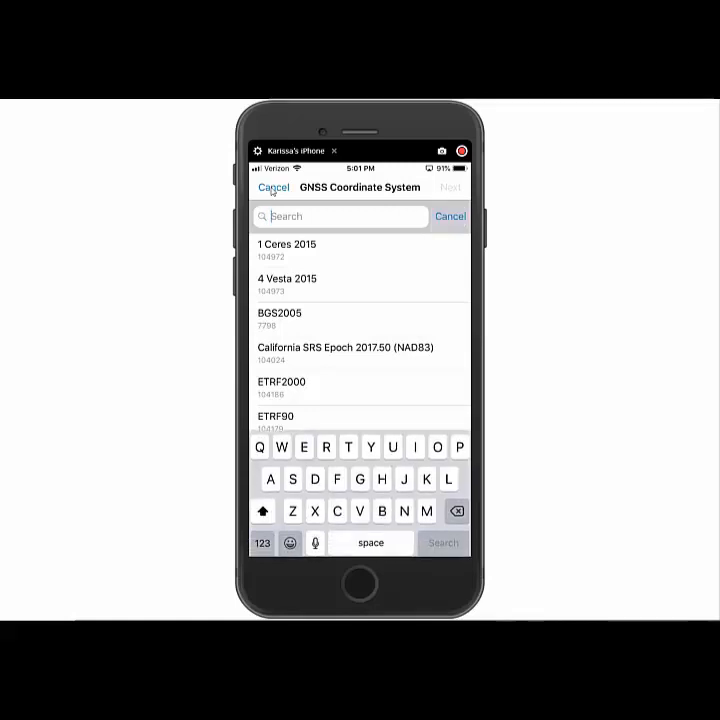
{"action": "type", "text": "Nad"}
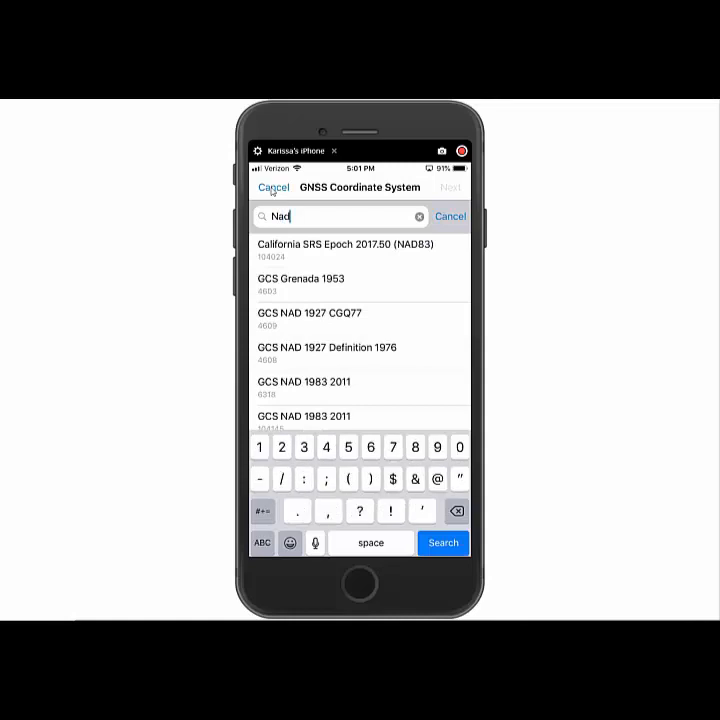
{"action": "type", "text": "198"}
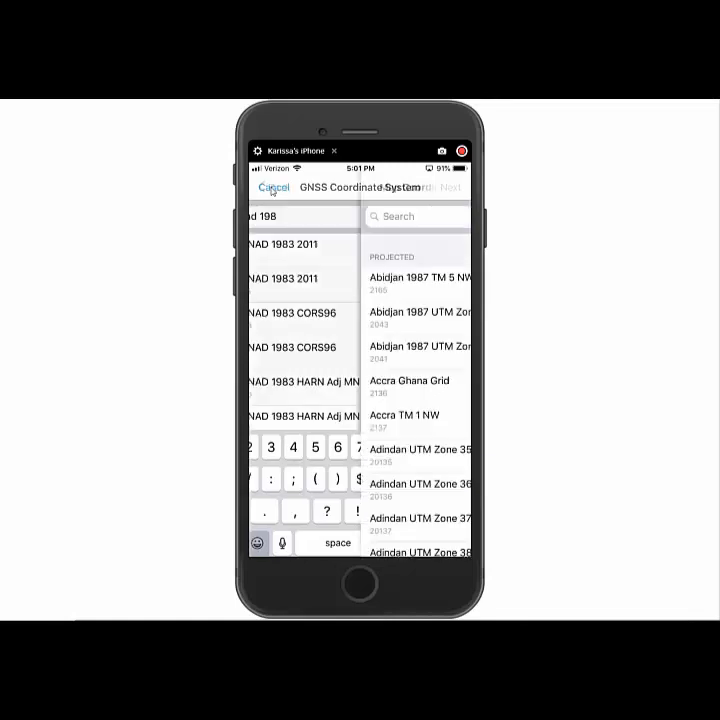
{"action": "left_click", "coordinate": [272, 188]}
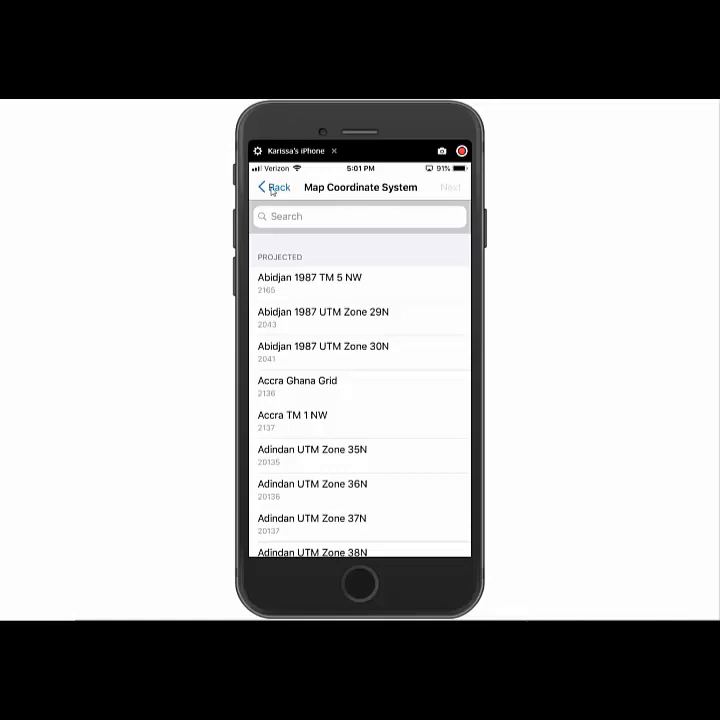
Choose WGS 1984 Web Mercator (Auxiliary Sphere) as the map coordinate system
{"action": "type", "text": "Mercat"}
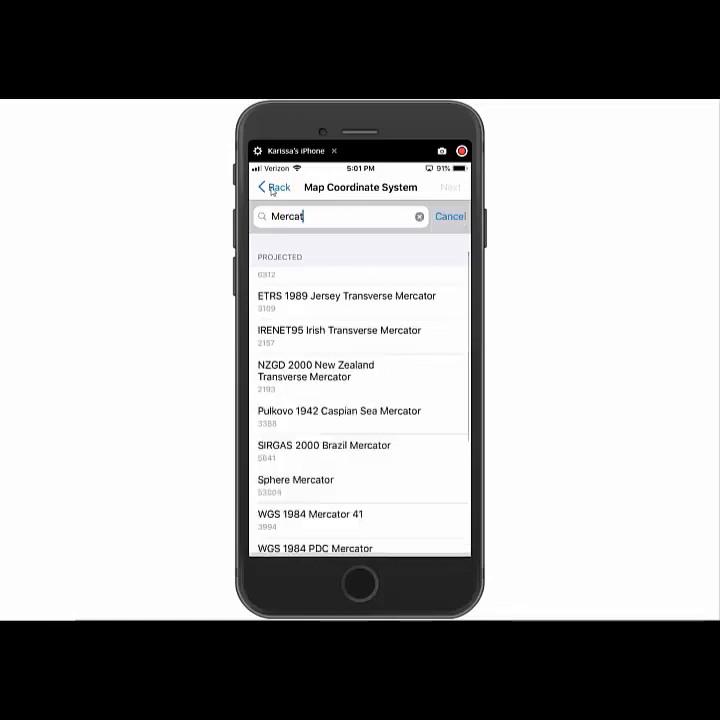
{"action": "left_click", "coordinate": [340, 216]}
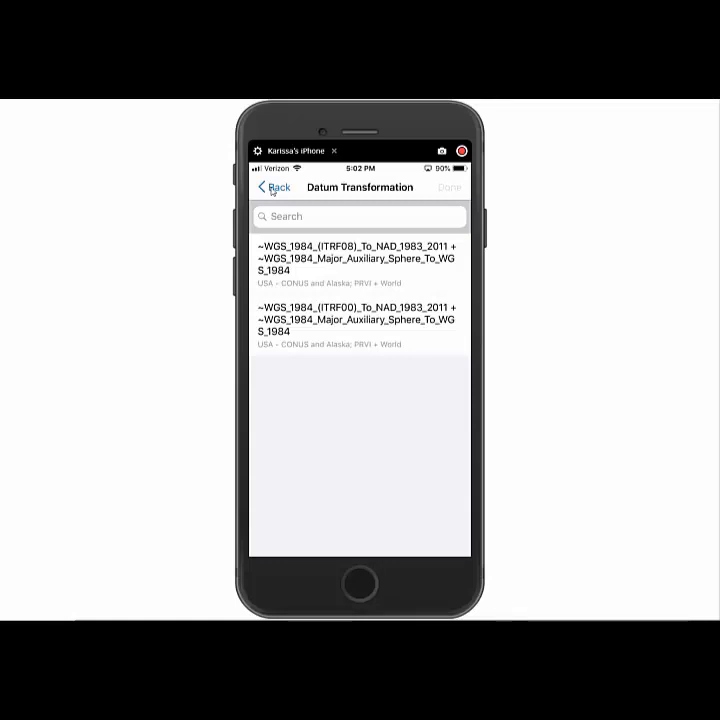
Pick the ITRF08 transformation and save the profile as 'NAD83 to WGS84 ITRF 08'
{"action": "left_click", "coordinate": [358, 264]}
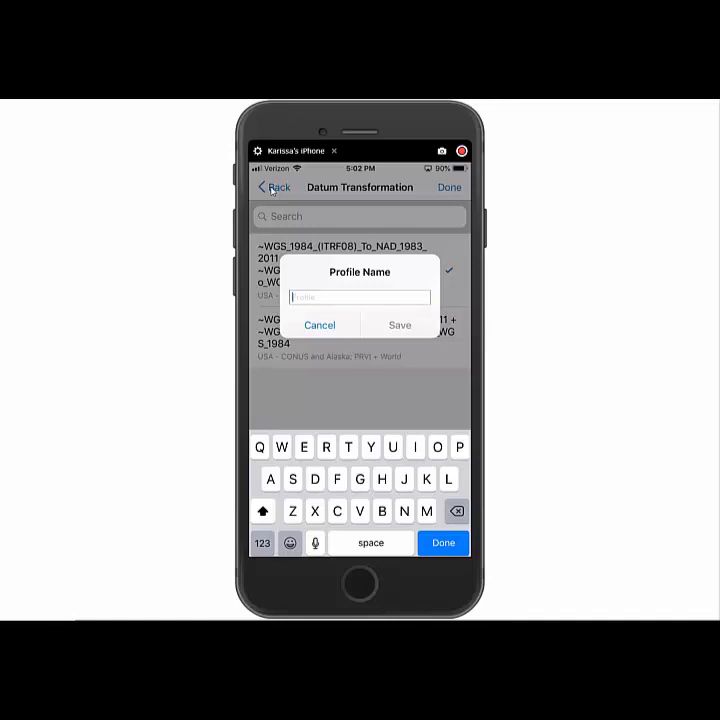
{"action": "type", "text": "NAd"}
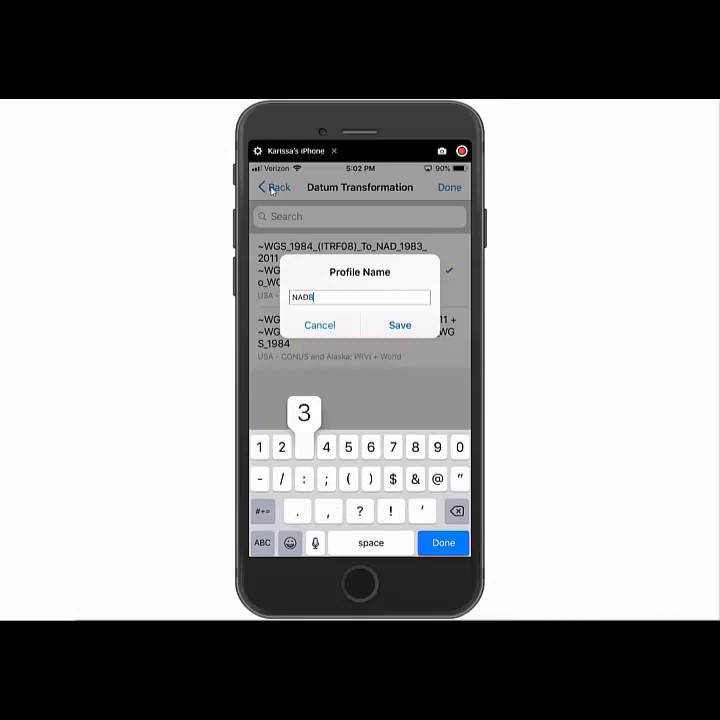
{"action": "type", "text": "3 to WGS84 IT"}
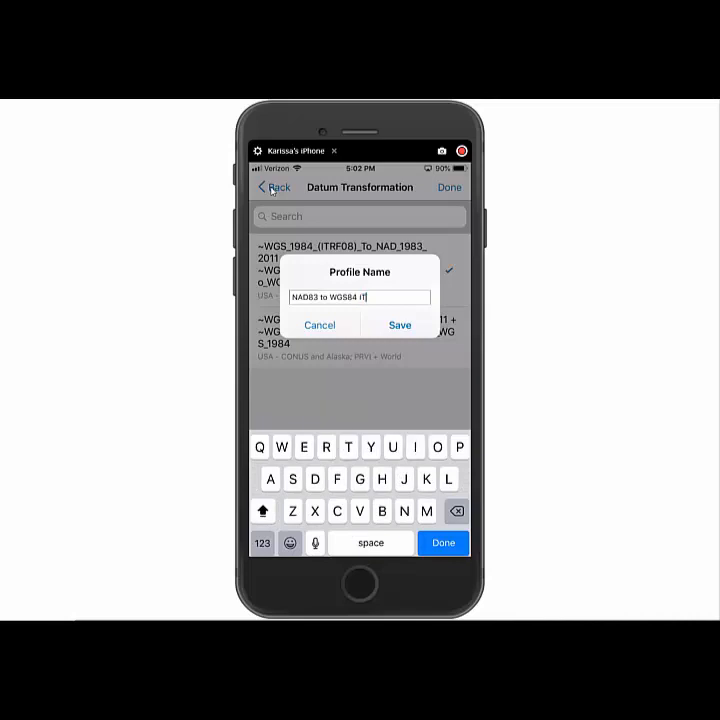
{"action": "left_click", "coordinate": [262, 544]}
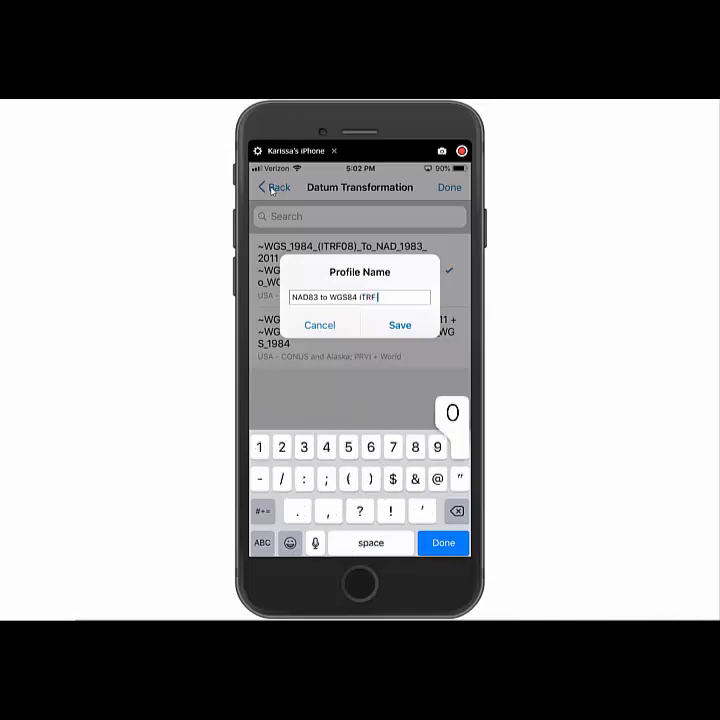
{"action": "left_click", "coordinate": [458, 448]}
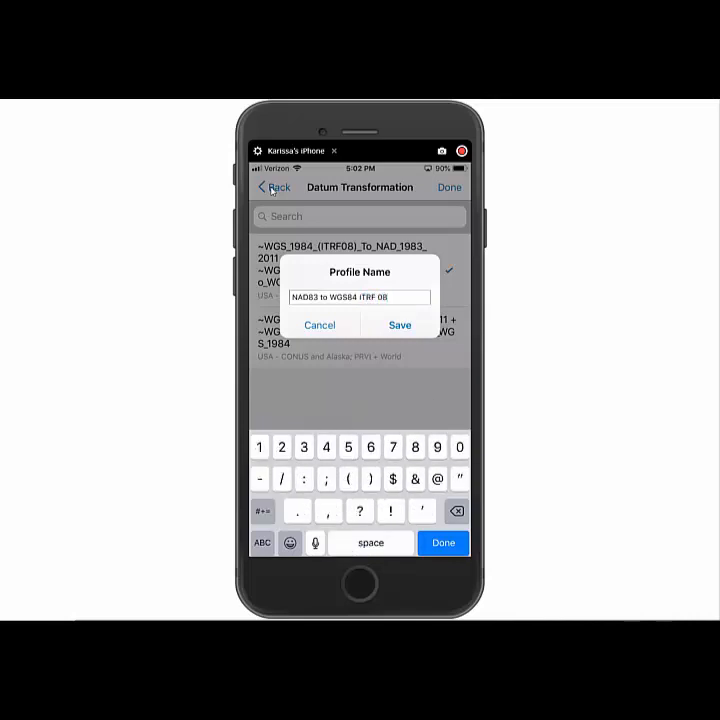
{"action": "left_click", "coordinate": [400, 324]}
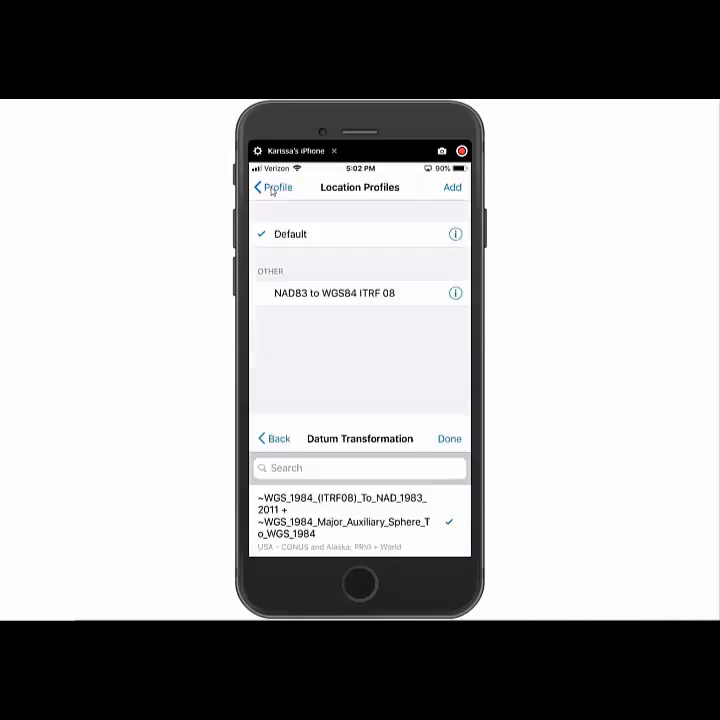
Select the NAD83 to WGS84 ITRF 08 profile, close the current map and view its details
{"action": "left_click", "coordinate": [448, 438]}
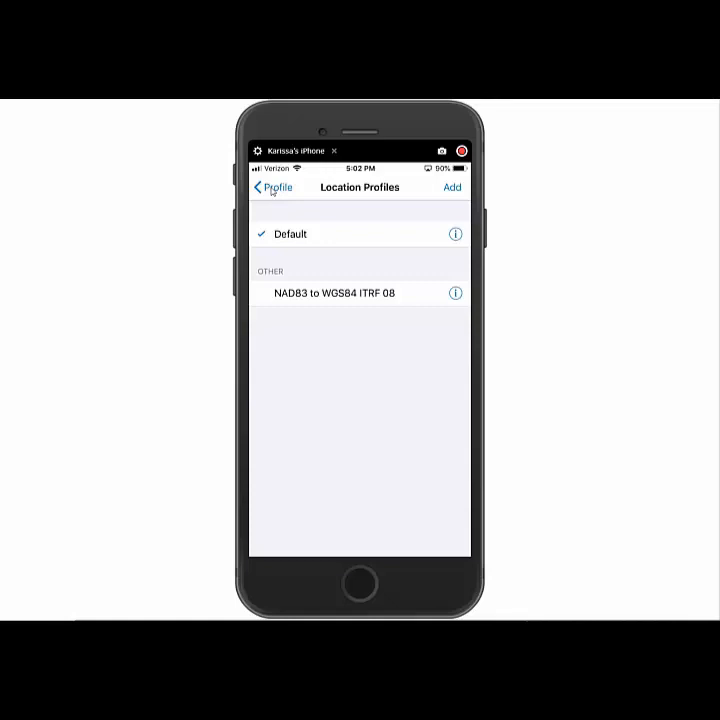
{"action": "left_click", "coordinate": [332, 292]}
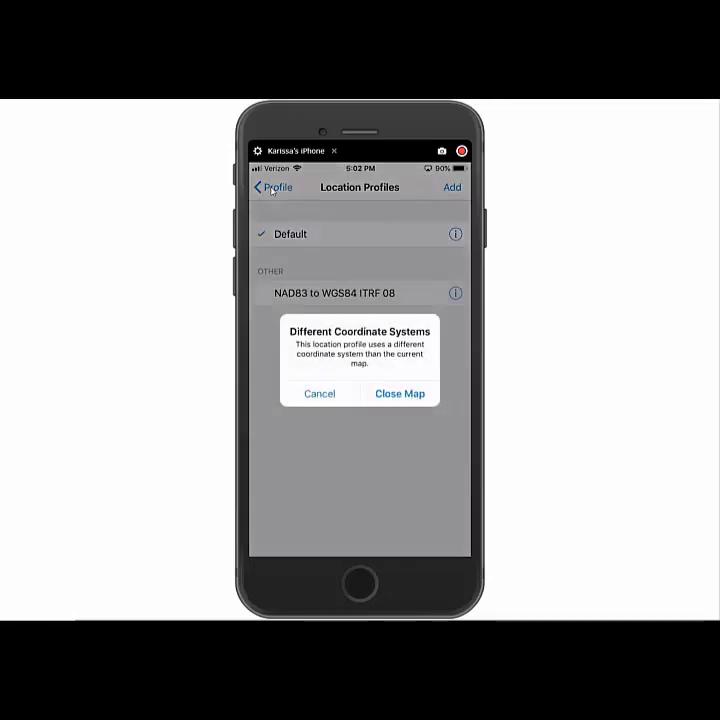
{"action": "left_click", "coordinate": [400, 392]}
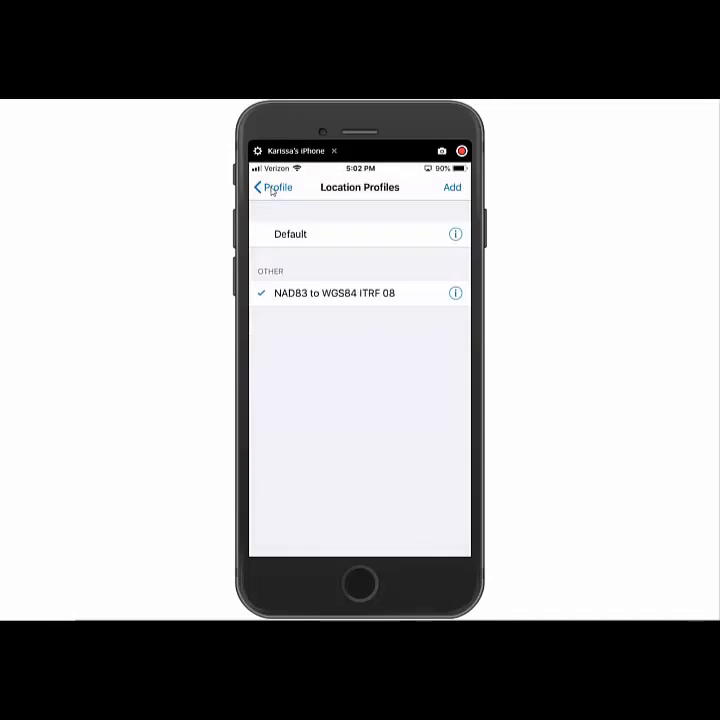
{"action": "left_click", "coordinate": [456, 292]}
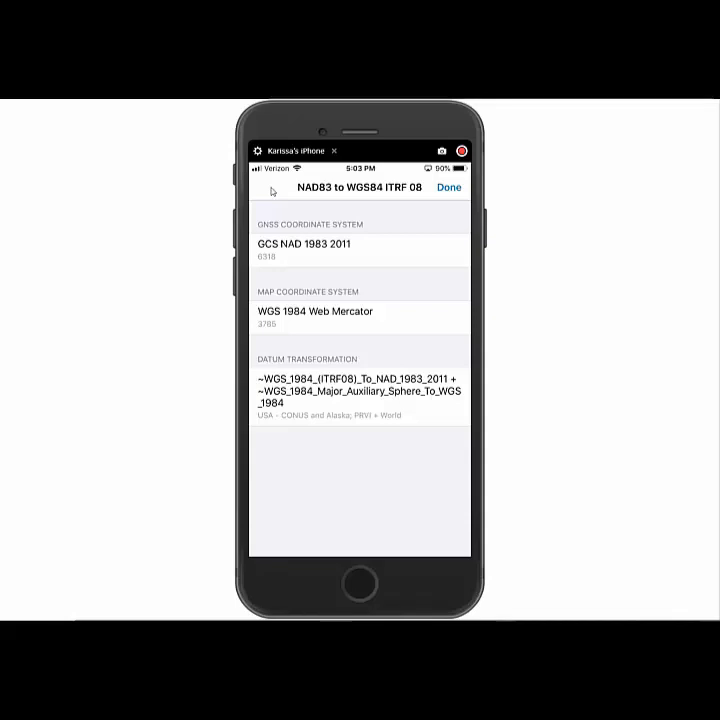
Dismiss the profile details and return to the Maps gallery
{"action": "left_click", "coordinate": [448, 188]}
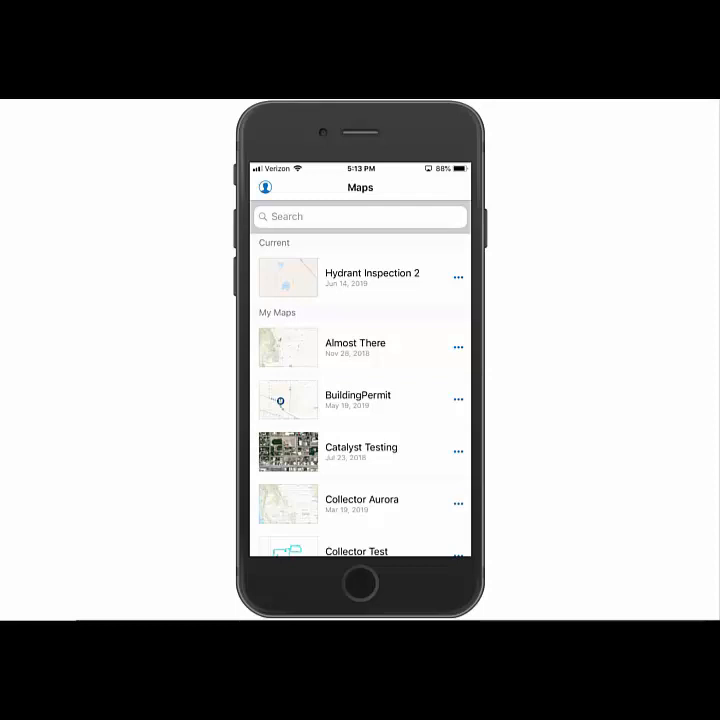
From account settings, go to Location > Profile and add a new location profile
{"action": "left_click", "coordinate": [266, 188]}
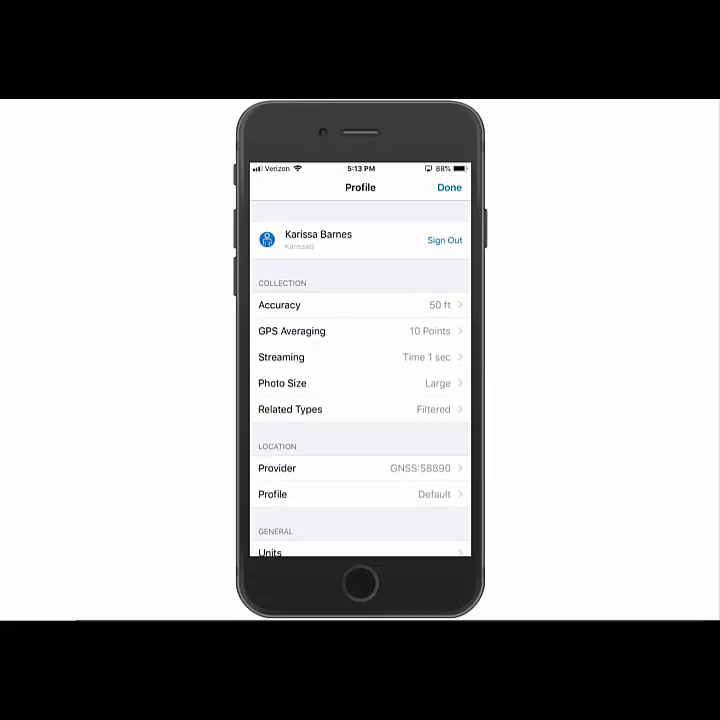
{"action": "scroll", "scroll_direction": "down", "scroll_amount": 3}
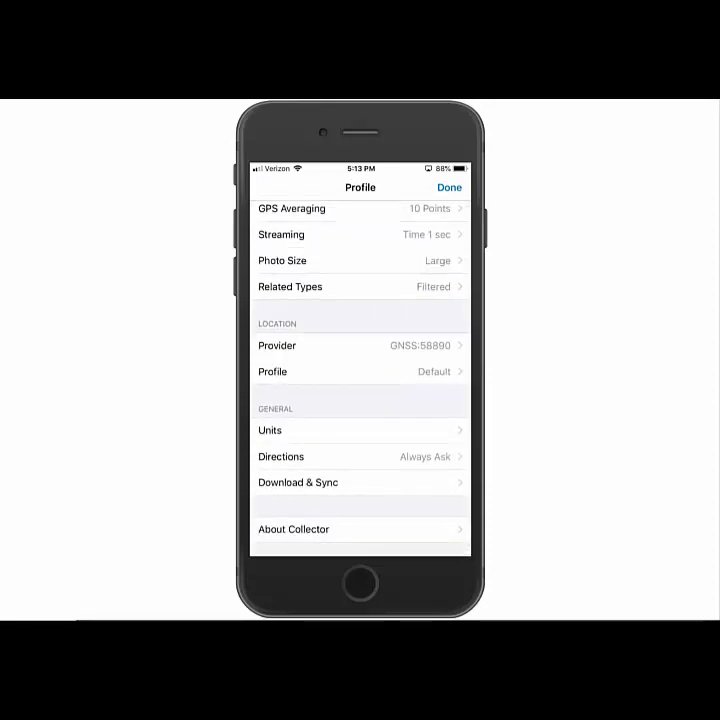
{"action": "left_click", "coordinate": [360, 370]}
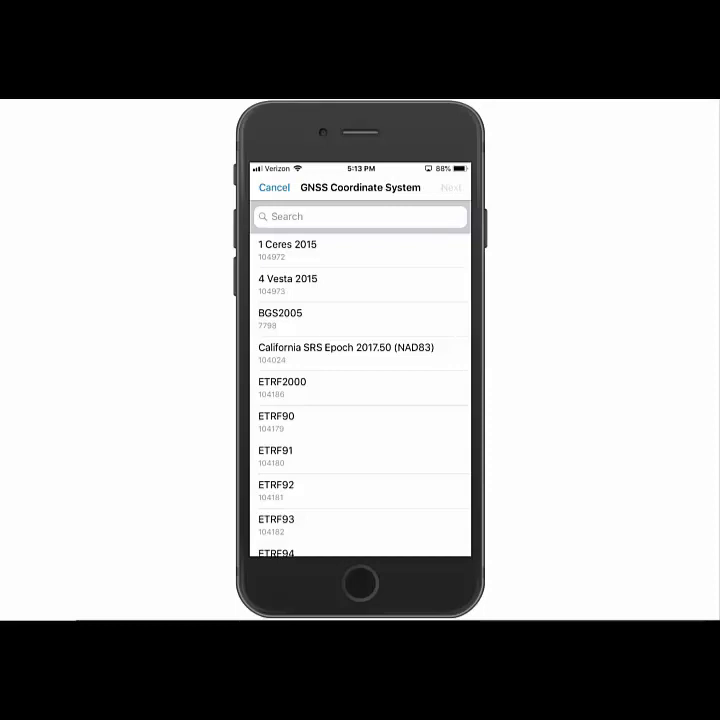
Search 'Nad 1983' and choose GCS NAD 1983 2011 as the GNSS coordinate system
{"action": "left_click", "coordinate": [340, 216]}
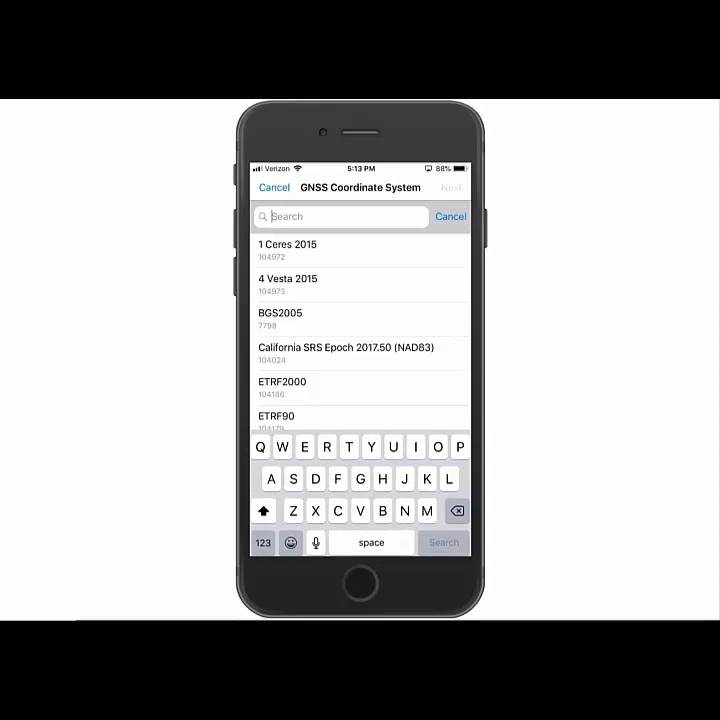
{"action": "type", "text": "Nad"}
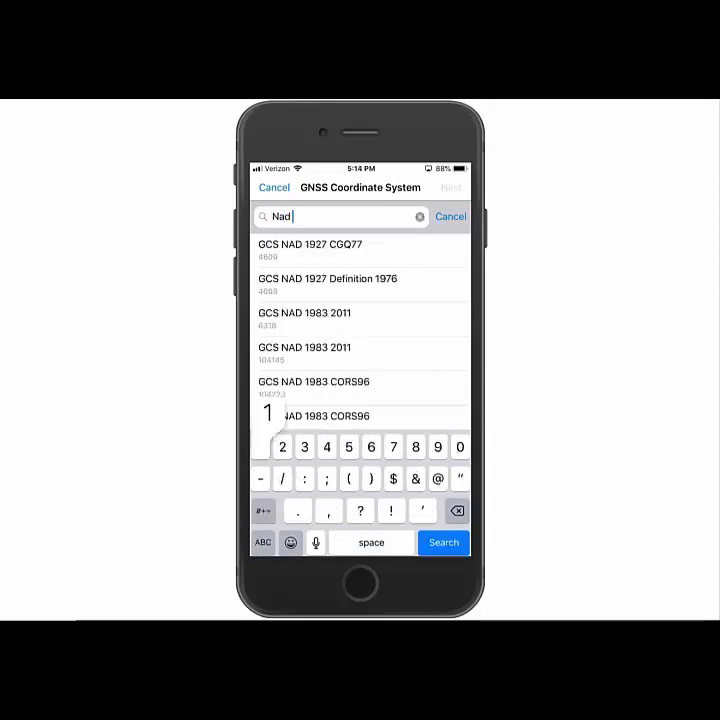
{"action": "type", "text": "1983"}
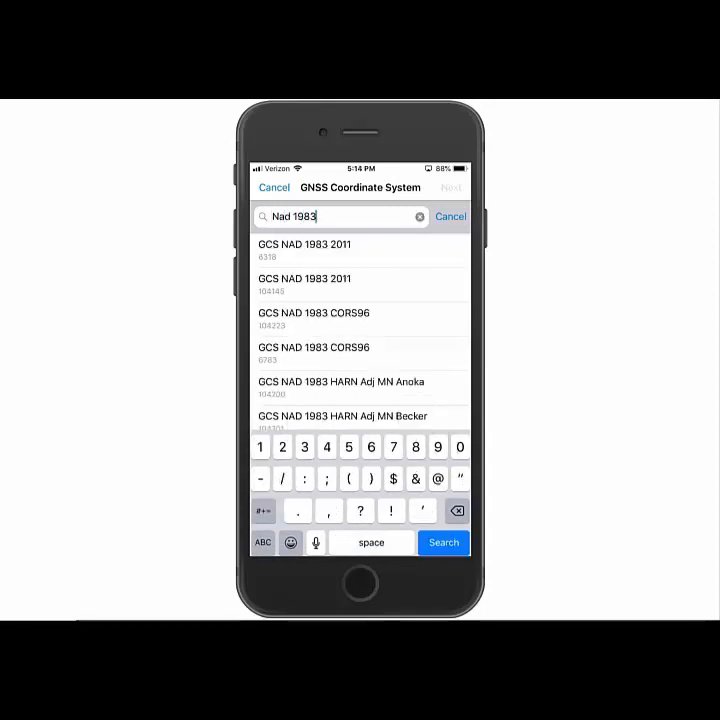
{"action": "left_click", "coordinate": [450, 216]}
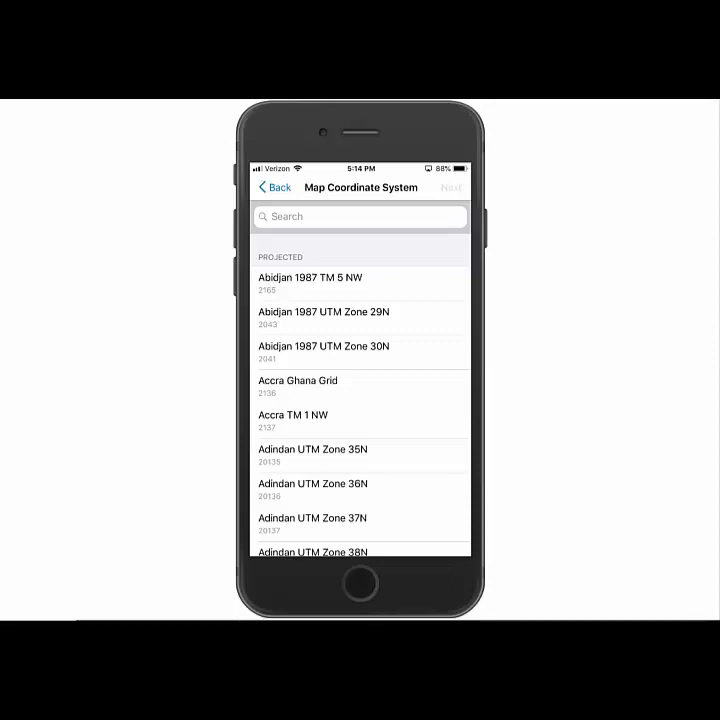
Search 'Web mer' and choose WGS 1984 Web Mercator Auxiliary Sphere as the map system
{"action": "left_click", "coordinate": [340, 216]}
{"action": "type", "text": "Web m"}
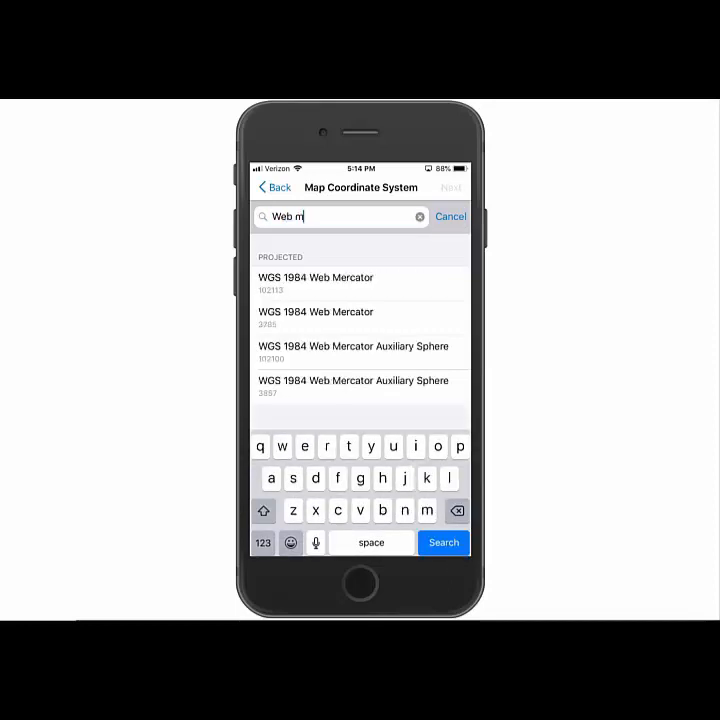
{"action": "type", "text": "er"}
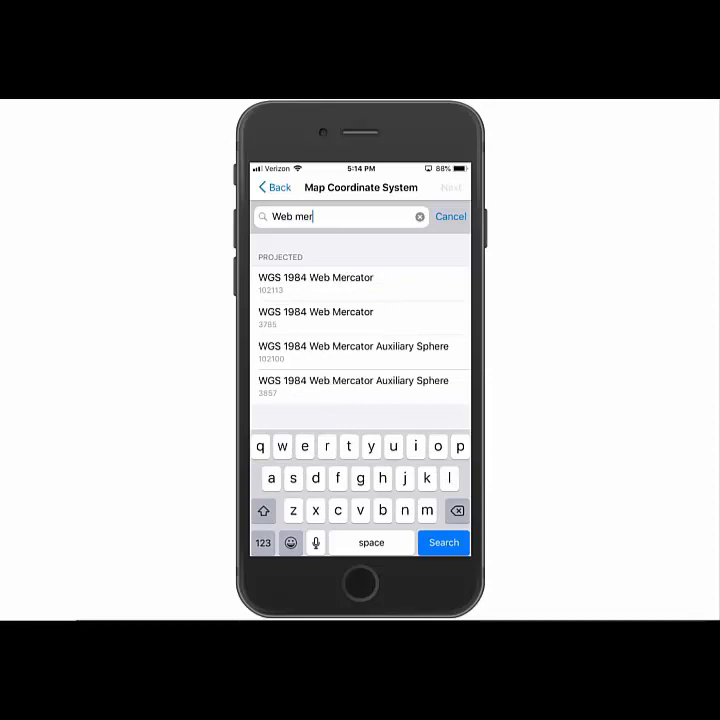
{"action": "left_click", "coordinate": [314, 284]}
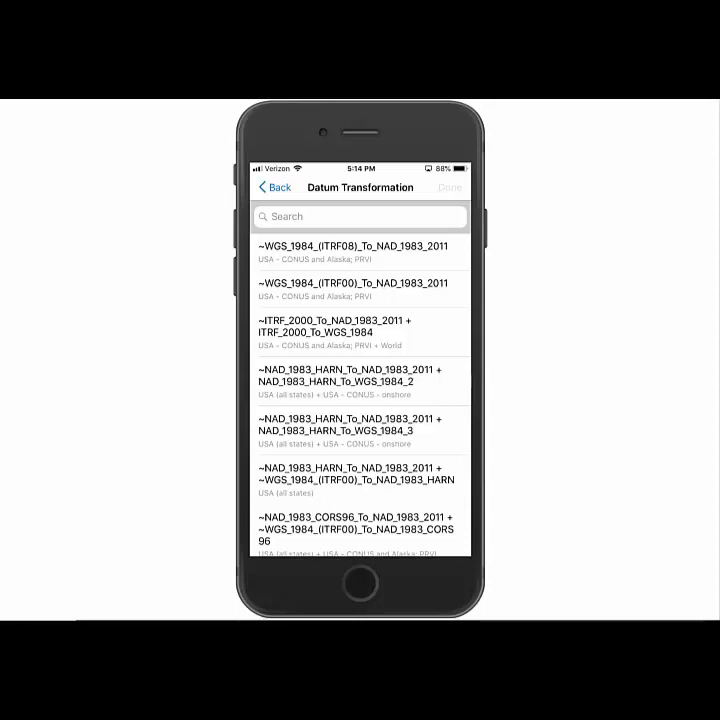
Apply the WGS_1984_(ITRF08)_To_NAD_1983_2011 transformation, save the profile as NAD1983 and review it
{"action": "left_click", "coordinate": [356, 248]}
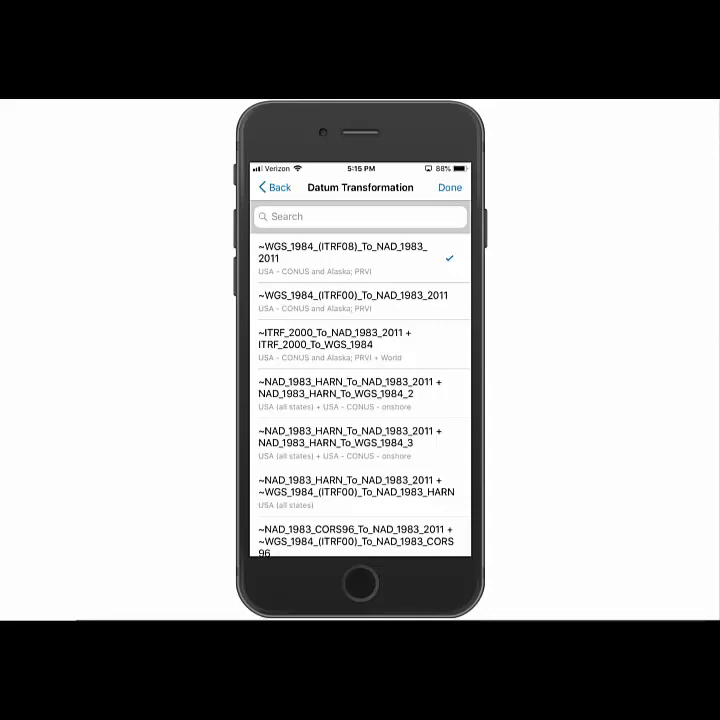
{"action": "left_click", "coordinate": [448, 188]}
{"action": "type", "text": "NAD1983"}
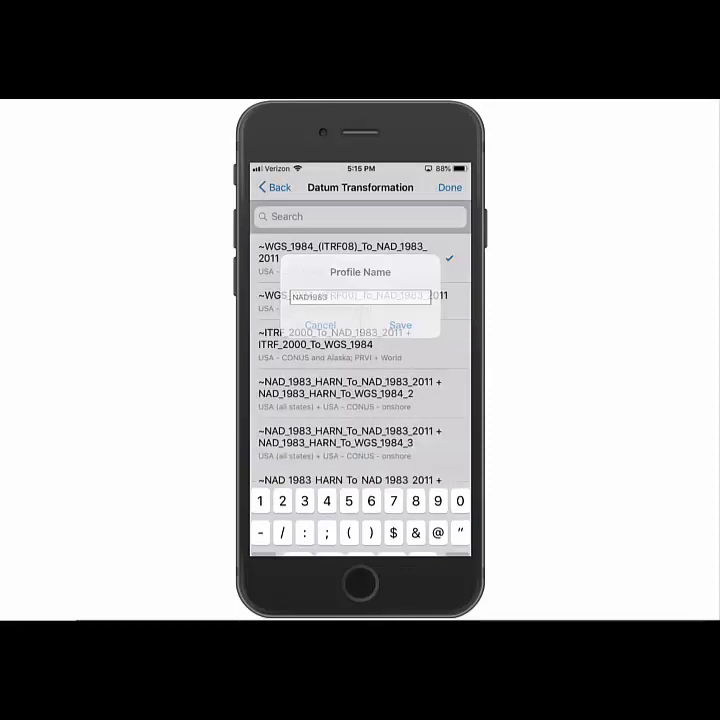
{"action": "left_click", "coordinate": [400, 324]}
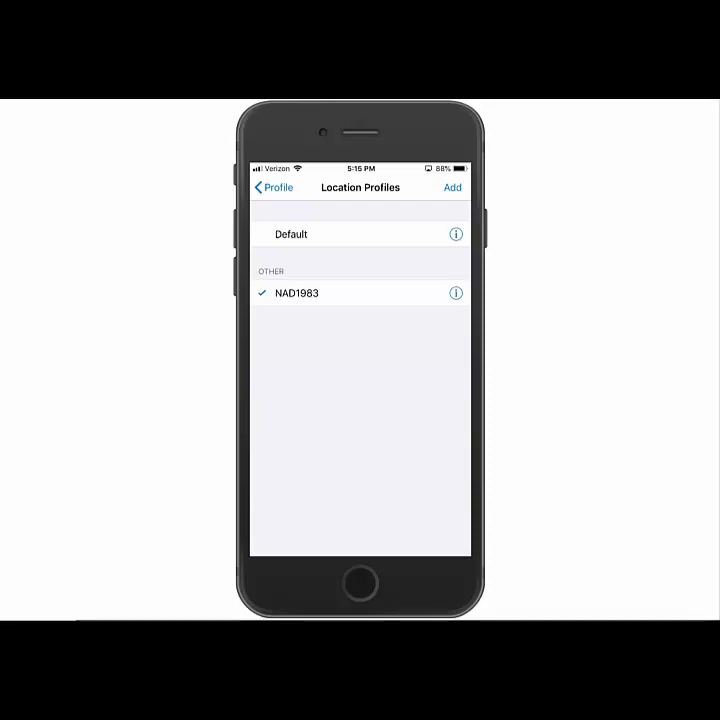
{"action": "left_click", "coordinate": [456, 292]}
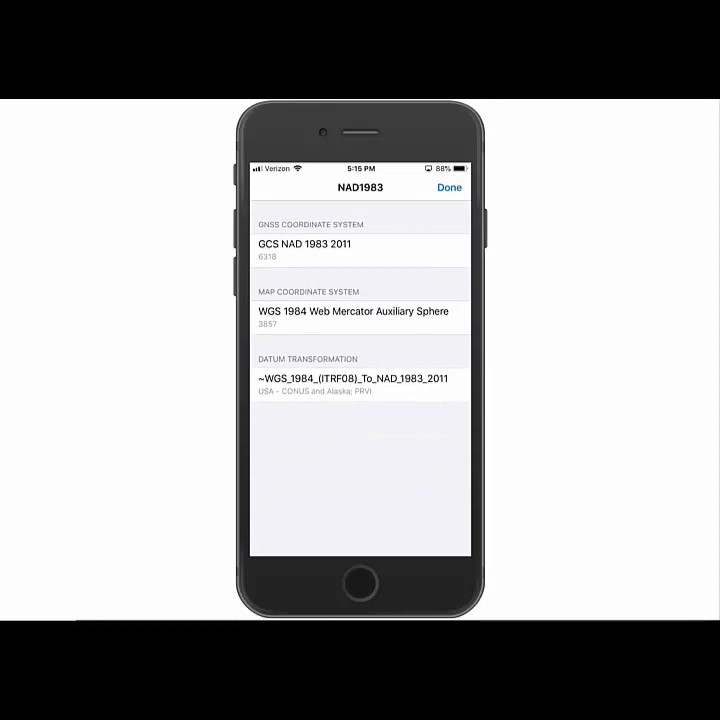